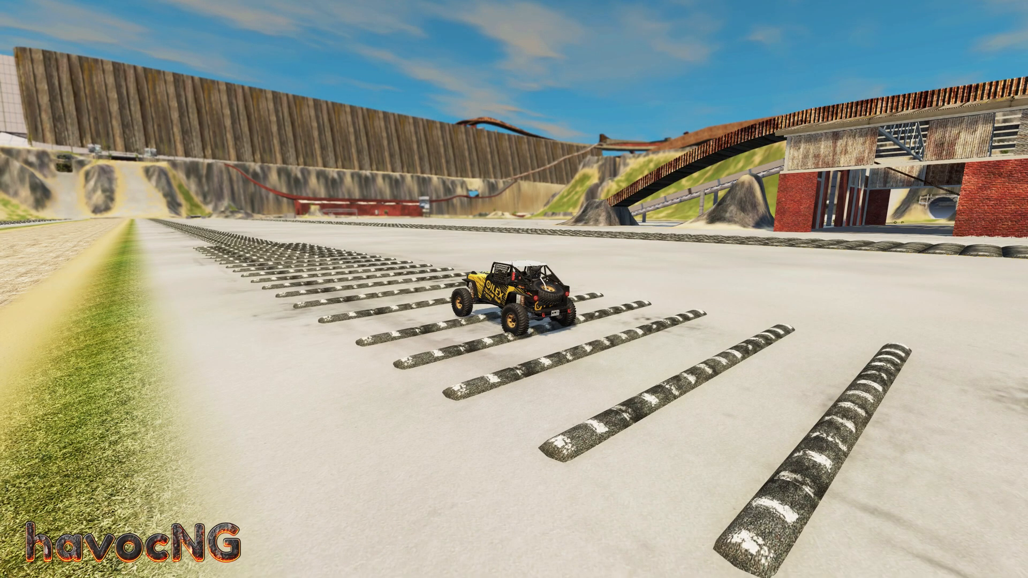
- Search the vehicle list for 'spe' and open the speedbump prop's detail page
left_click(8, 559)
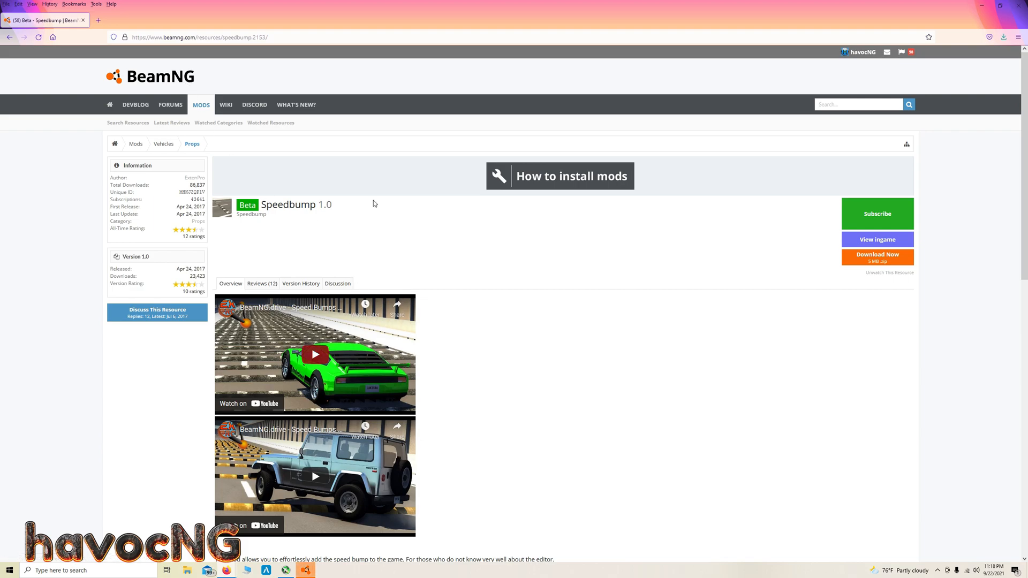
mouse_move(652, 243)
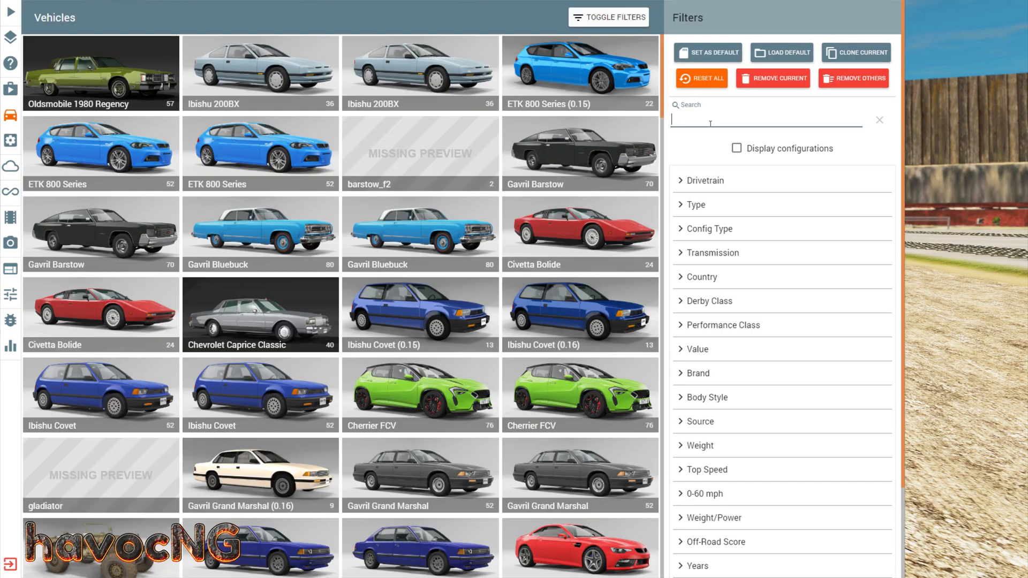
type("speed")
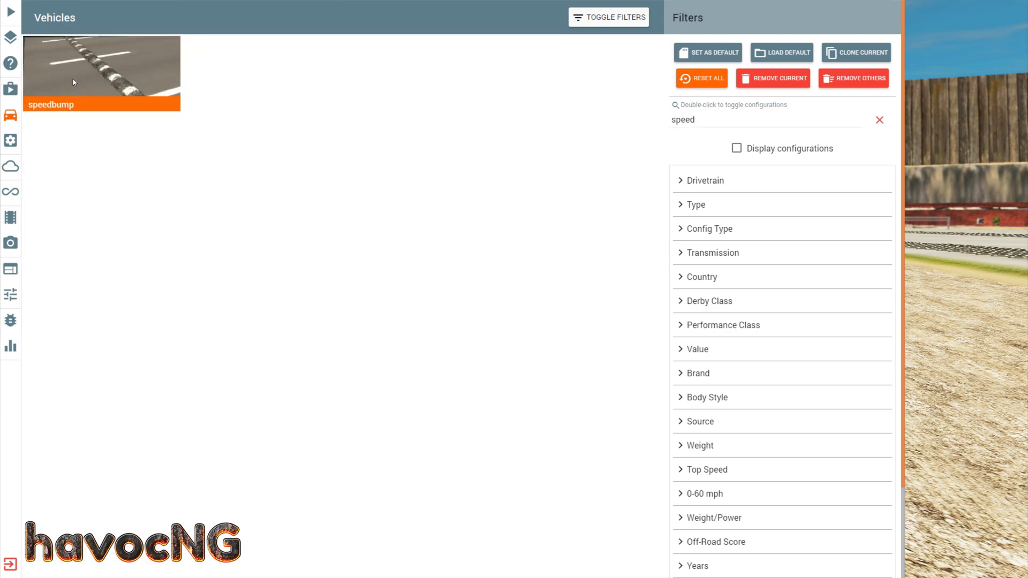
left_click(74, 81)
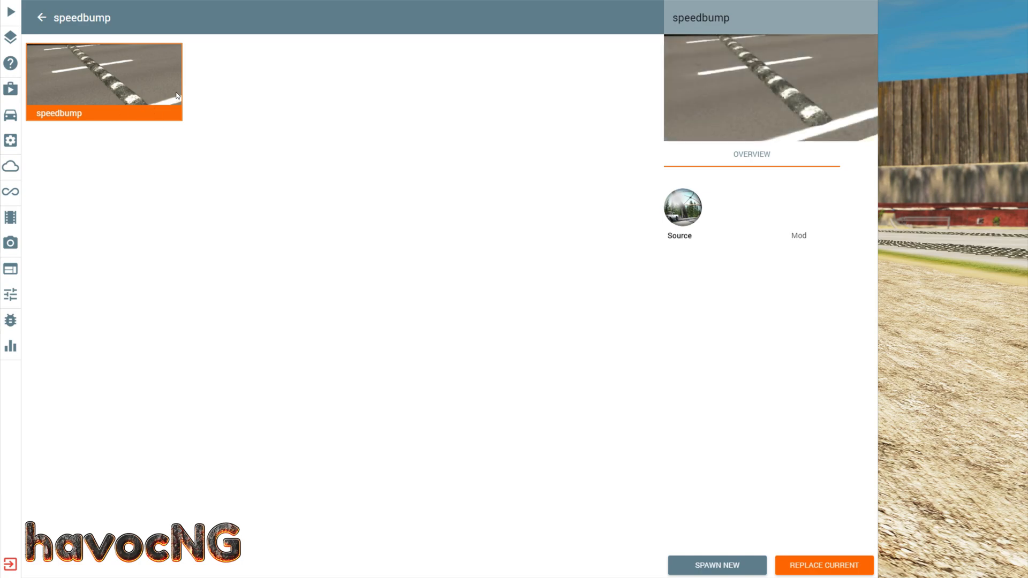
mouse_move(435, 403)
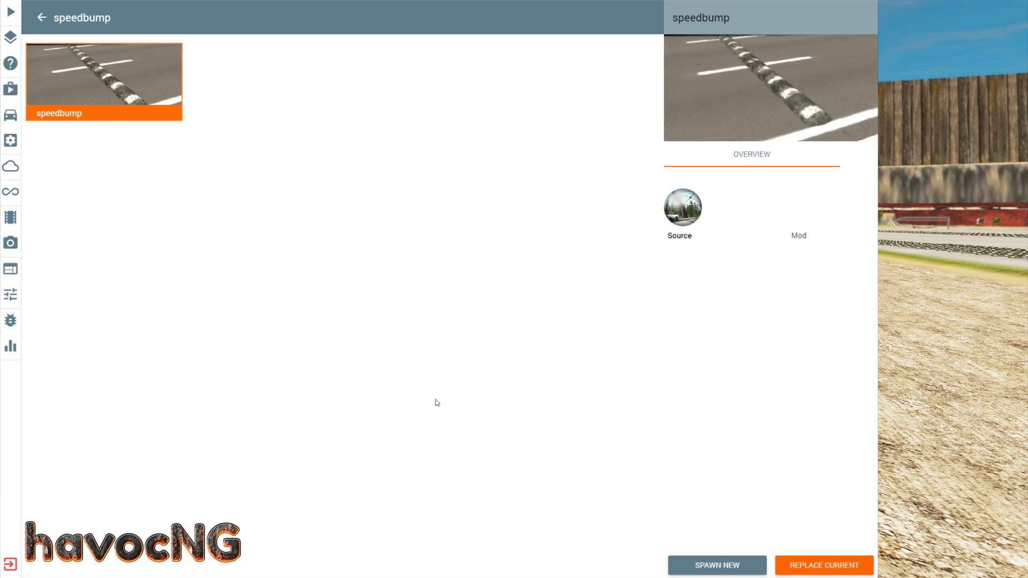
mouse_move(418, 420)
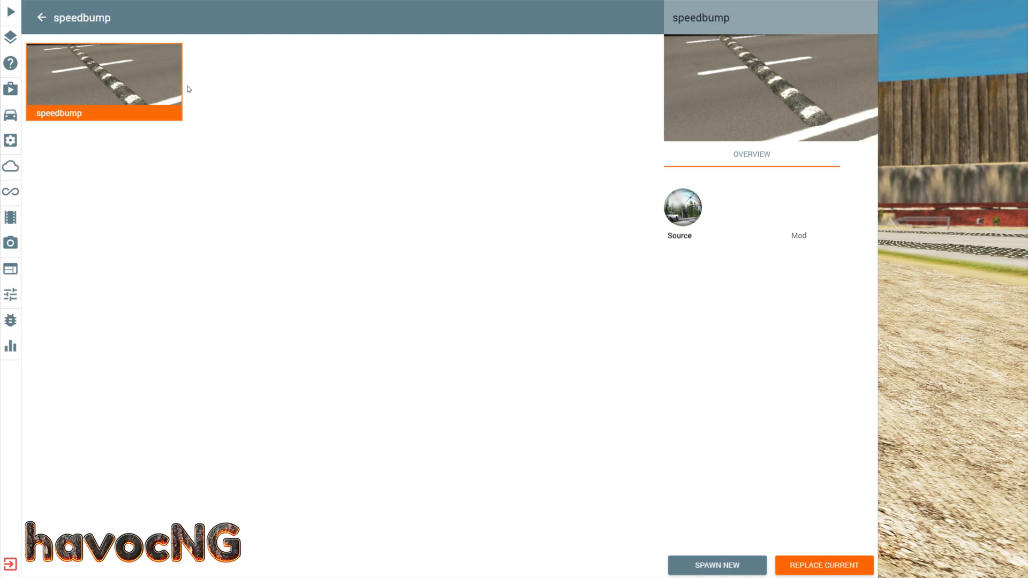
mouse_move(143, 98)
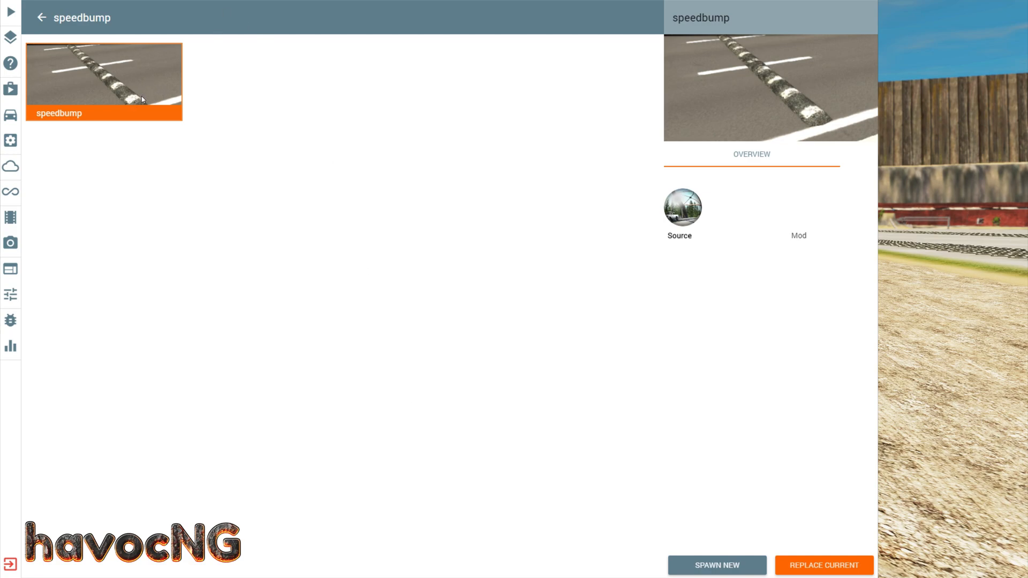
mouse_move(124, 97)
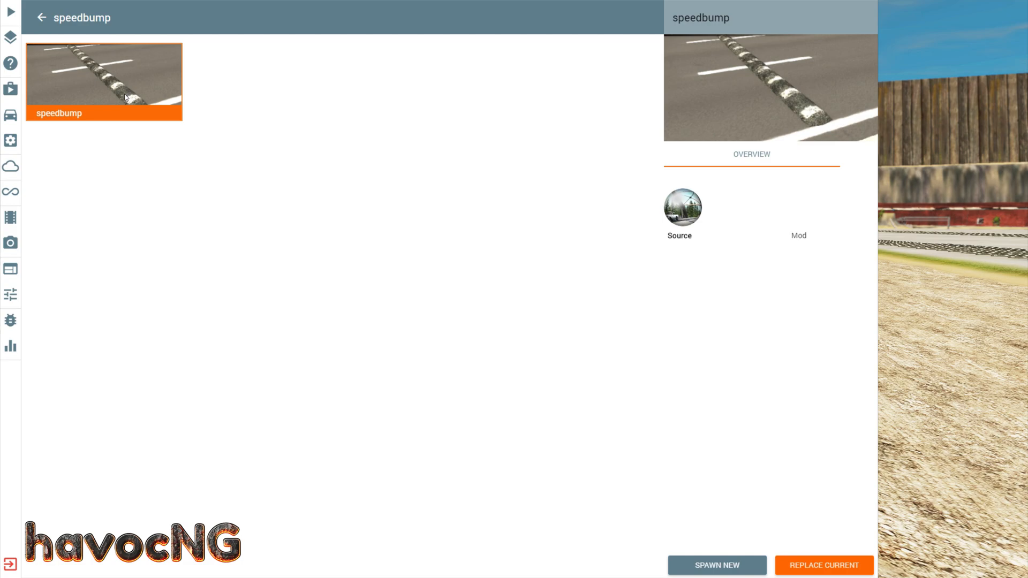
mouse_move(932, 410)
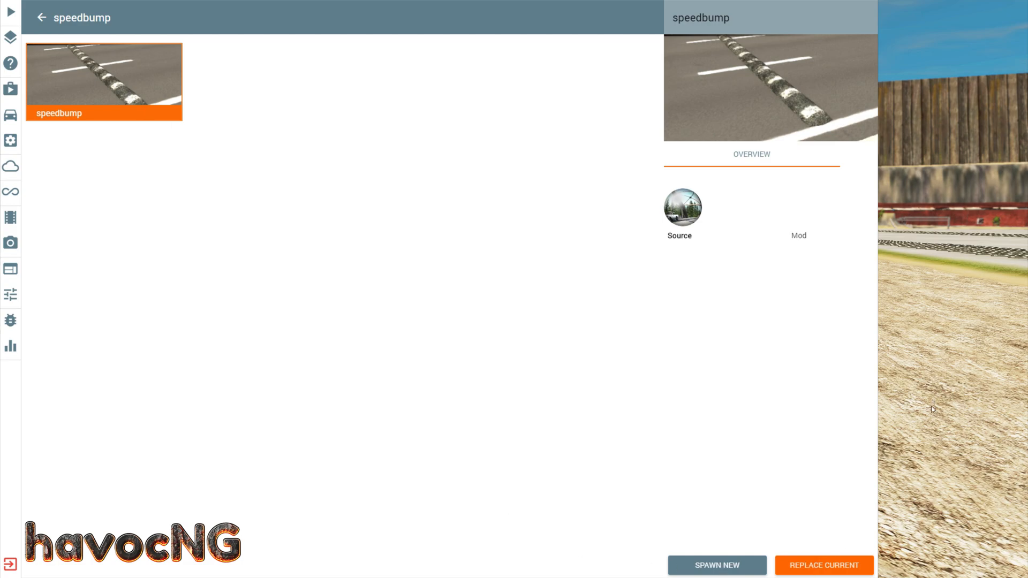
mouse_move(932, 431)
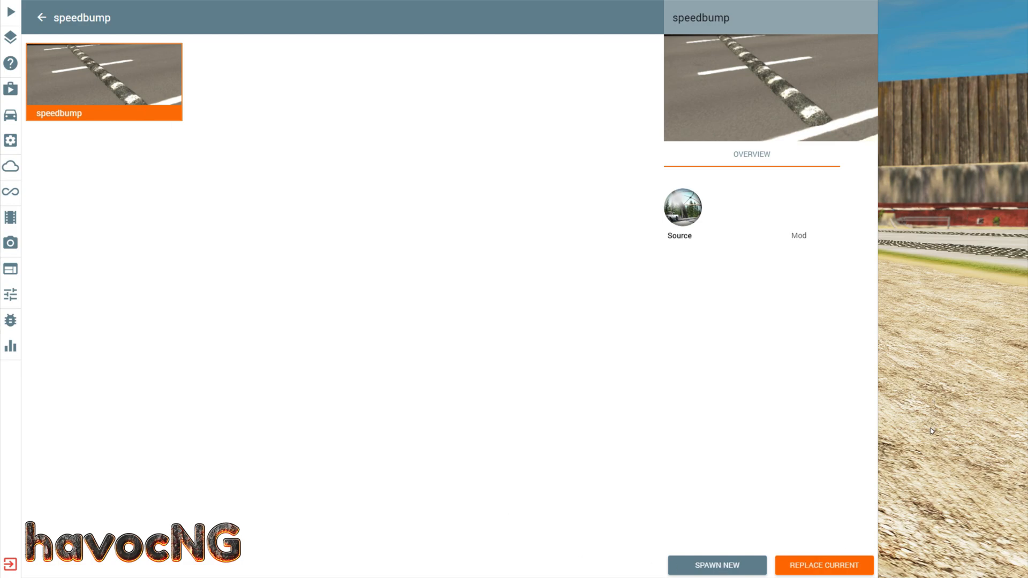
mouse_move(125, 100)
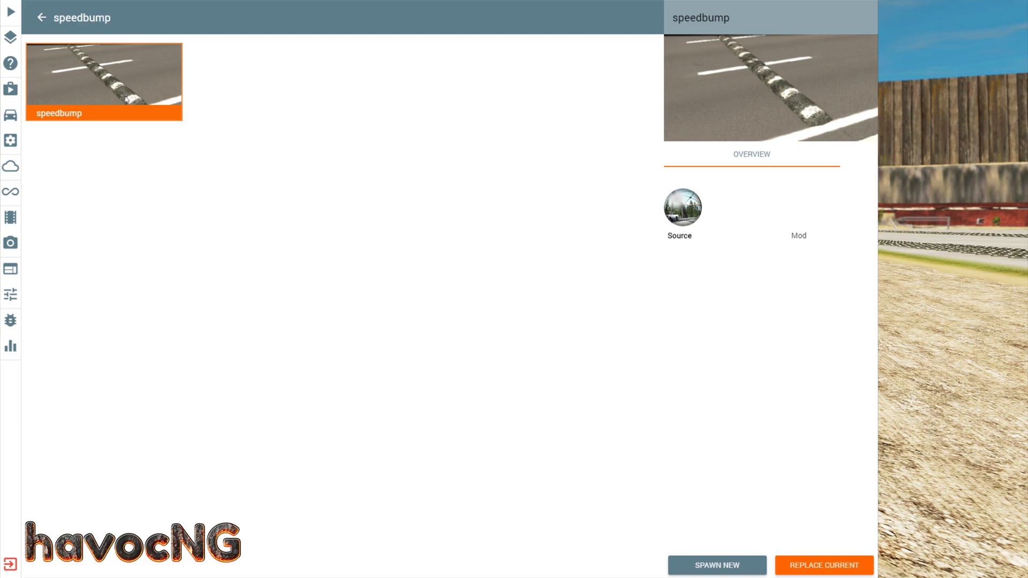
mouse_move(79, 104)
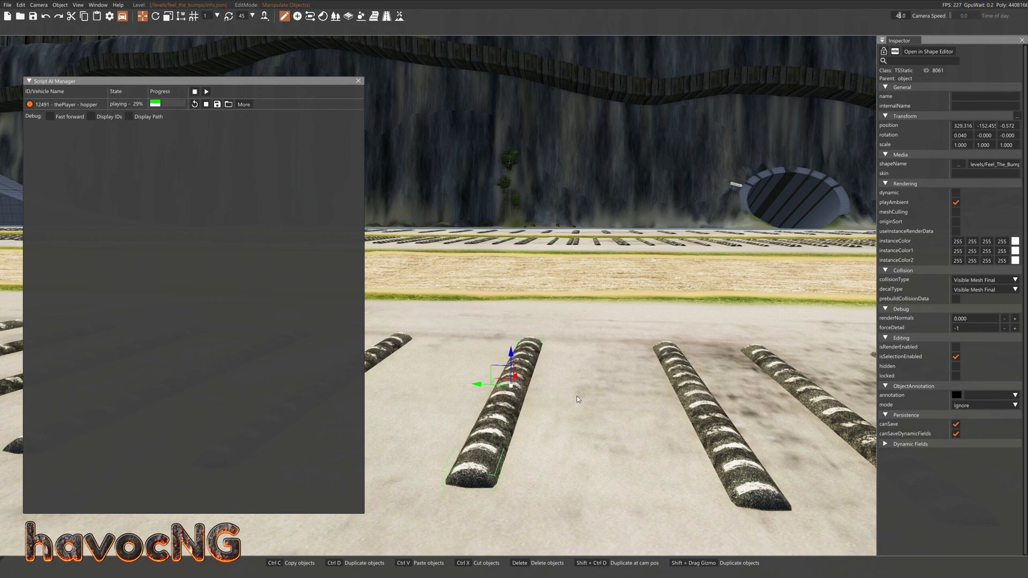
mouse_move(152, 17)
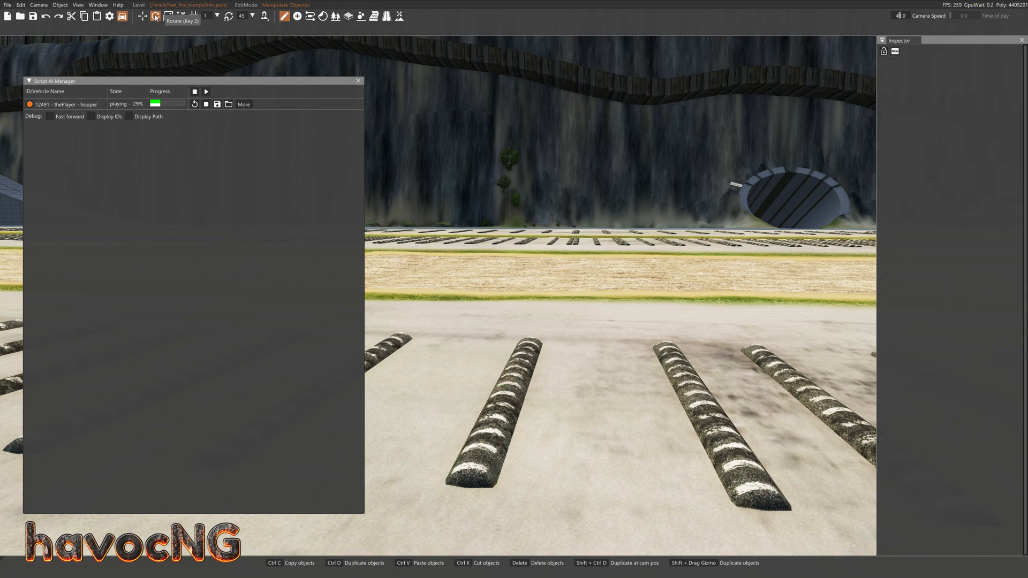
- Switch the speed bump's gizmo to Rotate, then to Scale
left_click(505, 393)
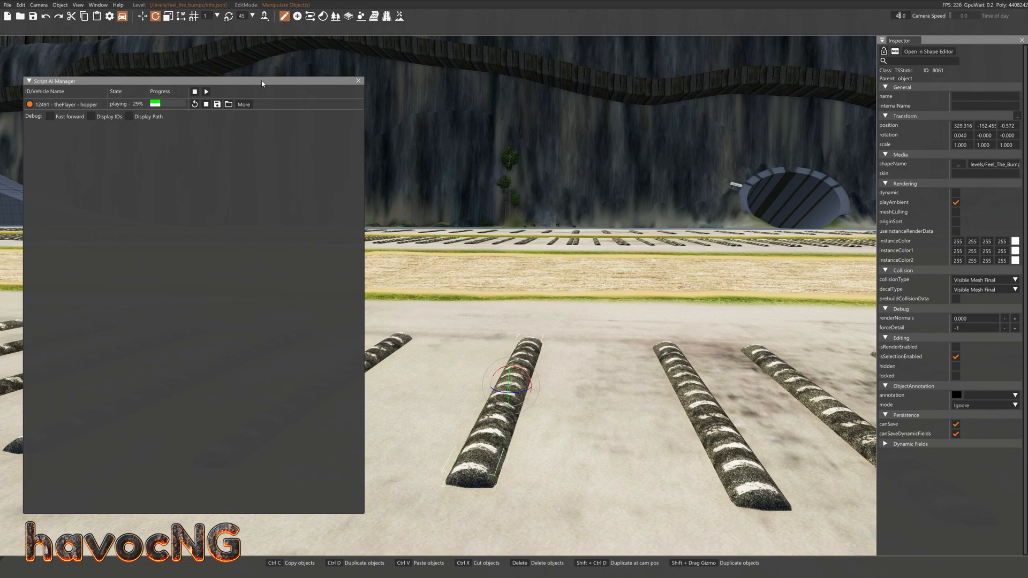
left_click(167, 17)
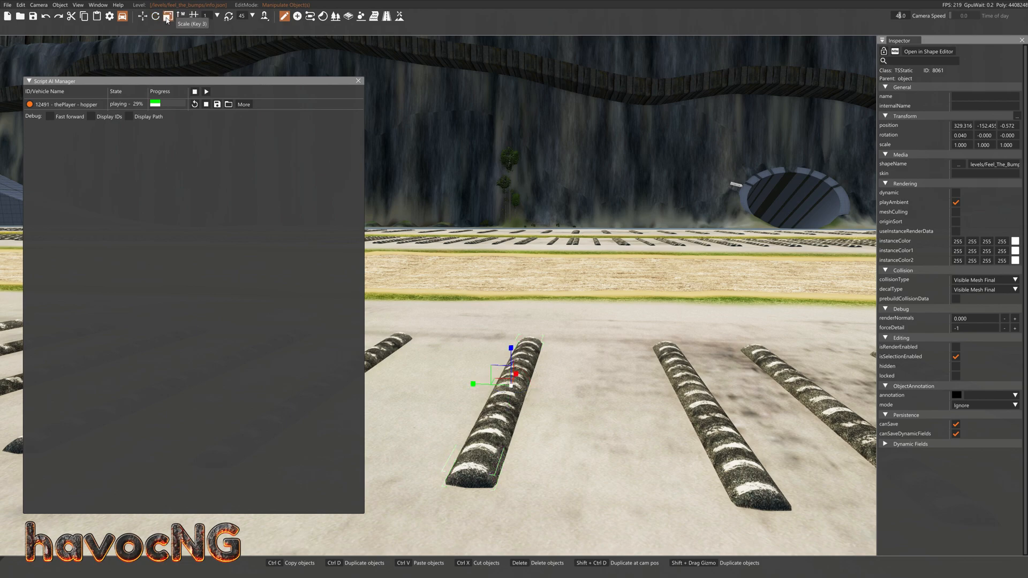
mouse_move(158, 36)
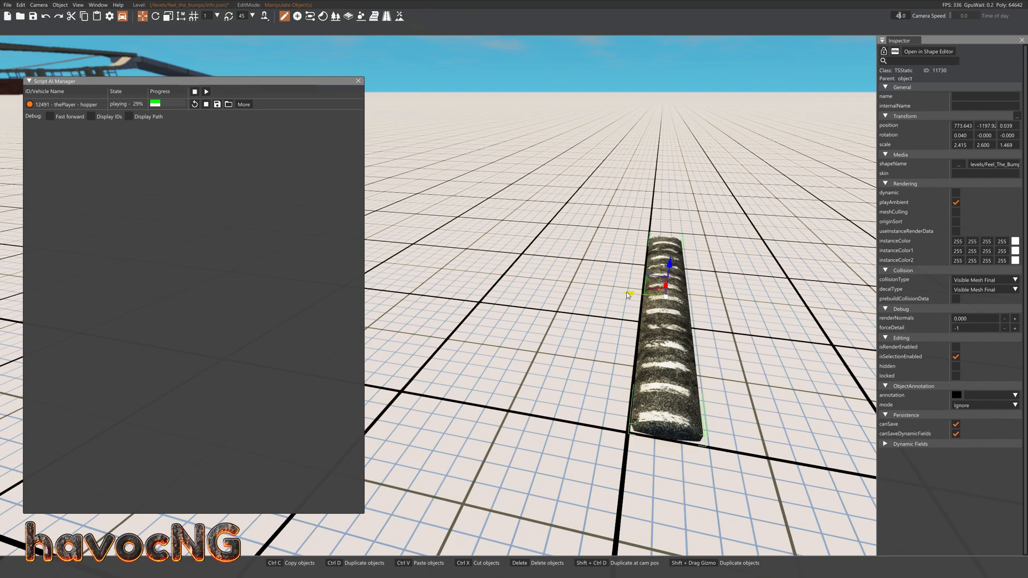
mouse_move(631, 295)
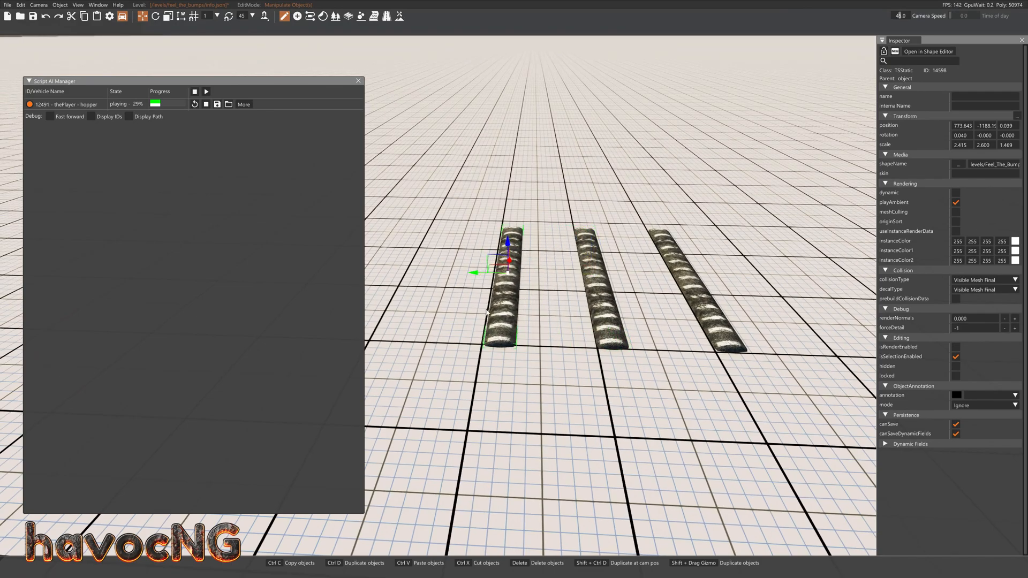
mouse_move(533, 287)
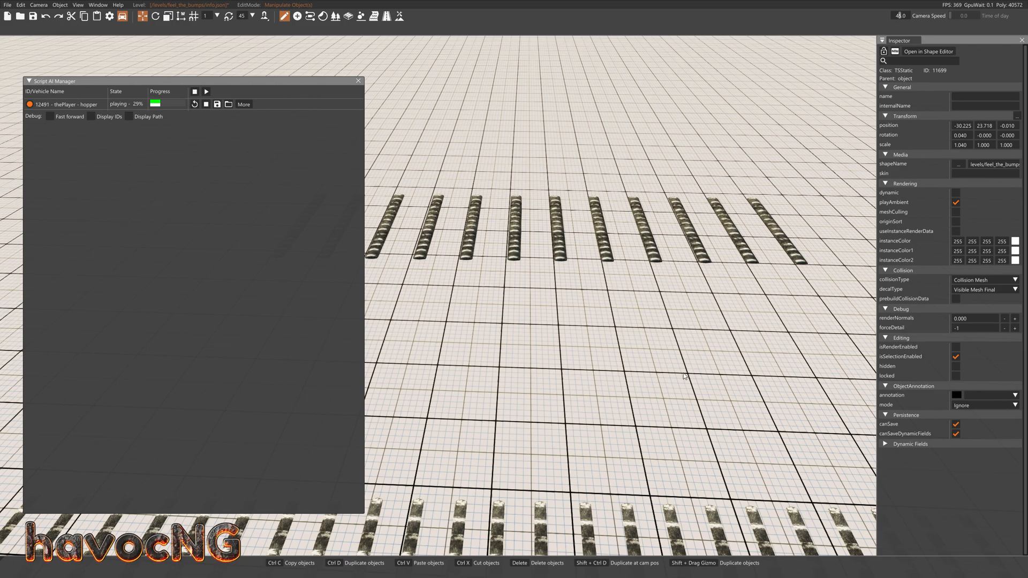
mouse_move(634, 375)
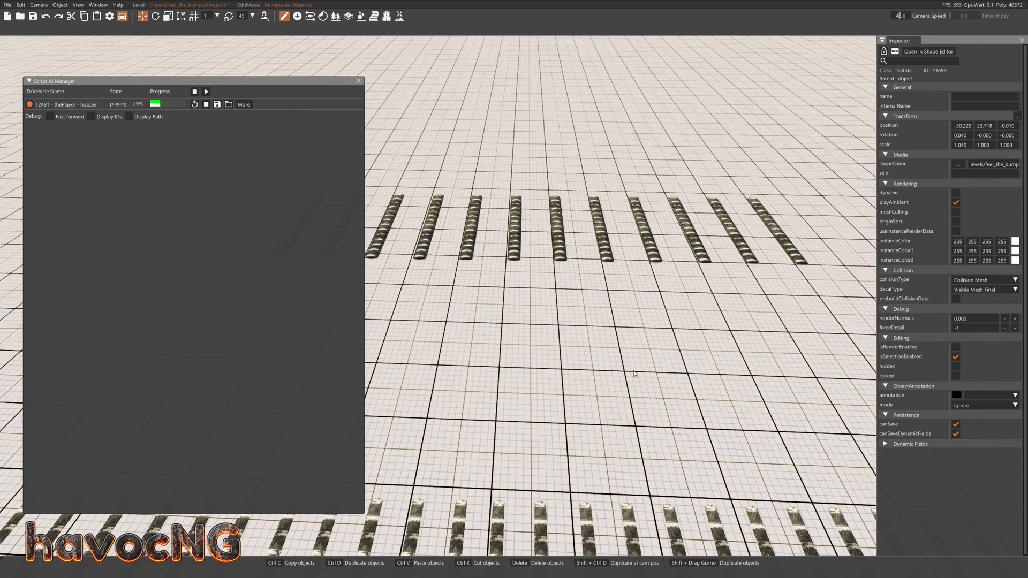
mouse_move(604, 304)
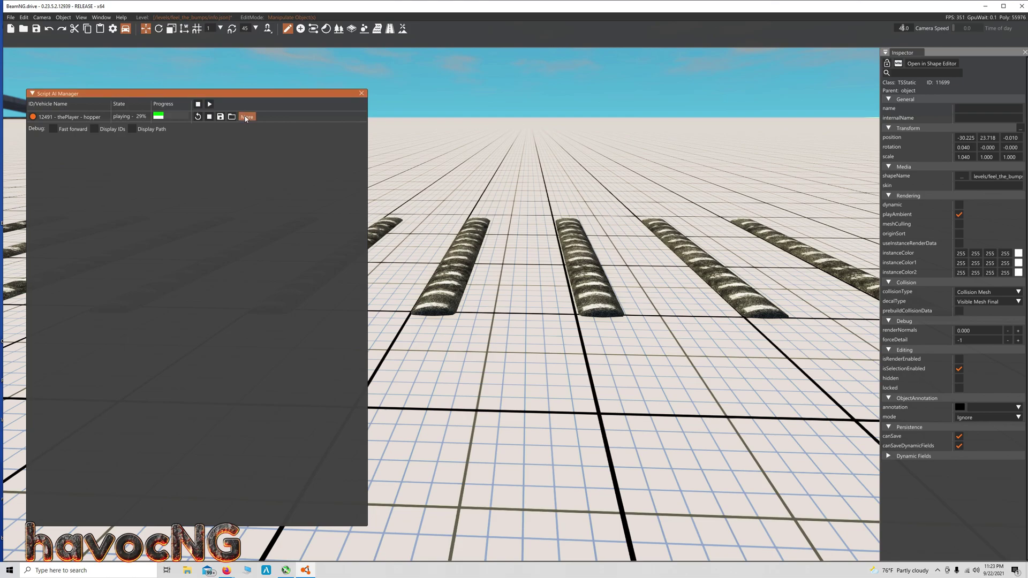
- Reset the hopper's recording from the Script AI Manager's More menu
left_click(247, 116)
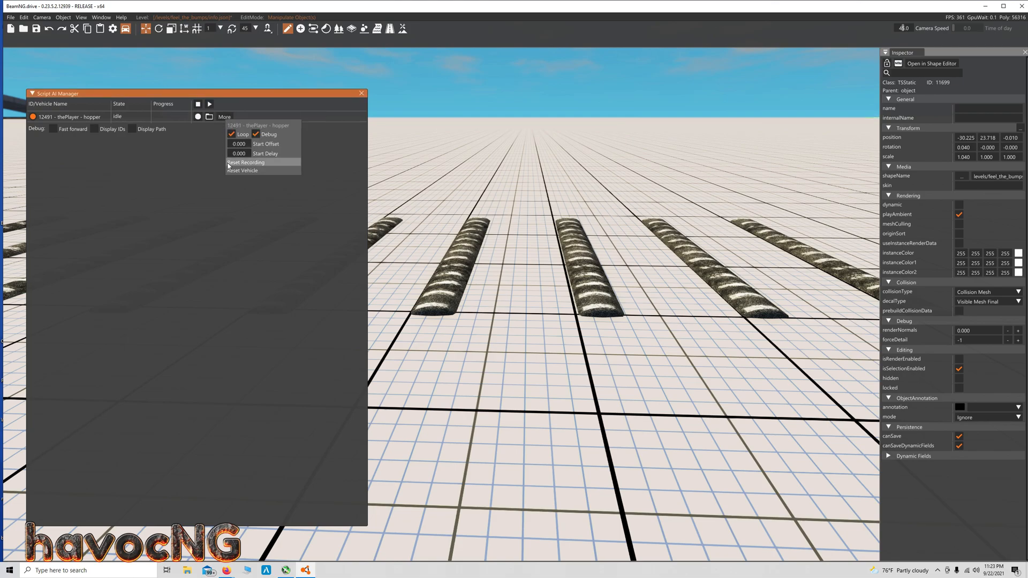
left_click(246, 162)
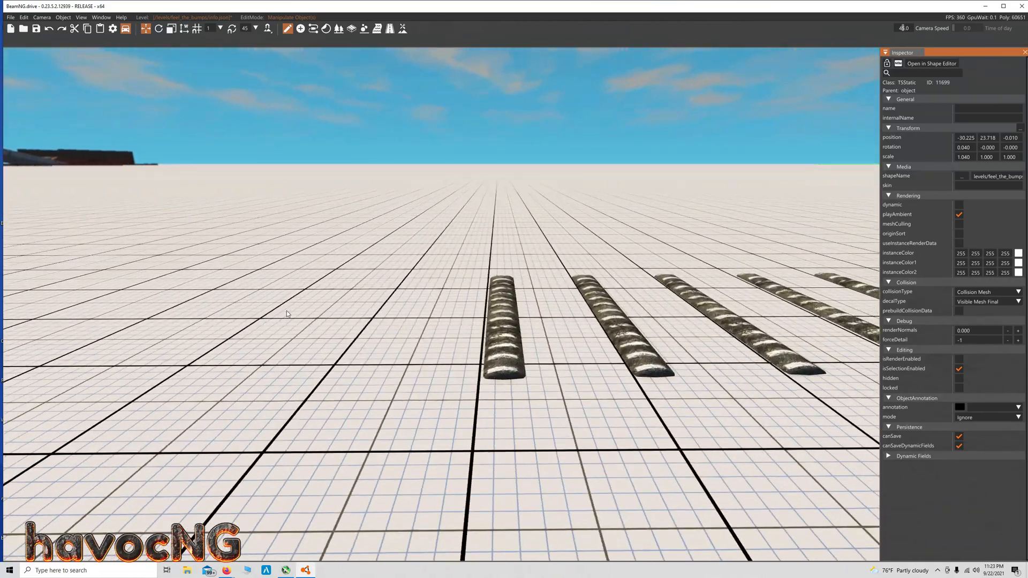
- Select the first speed bump and drag it slightly left
left_click(487, 332)
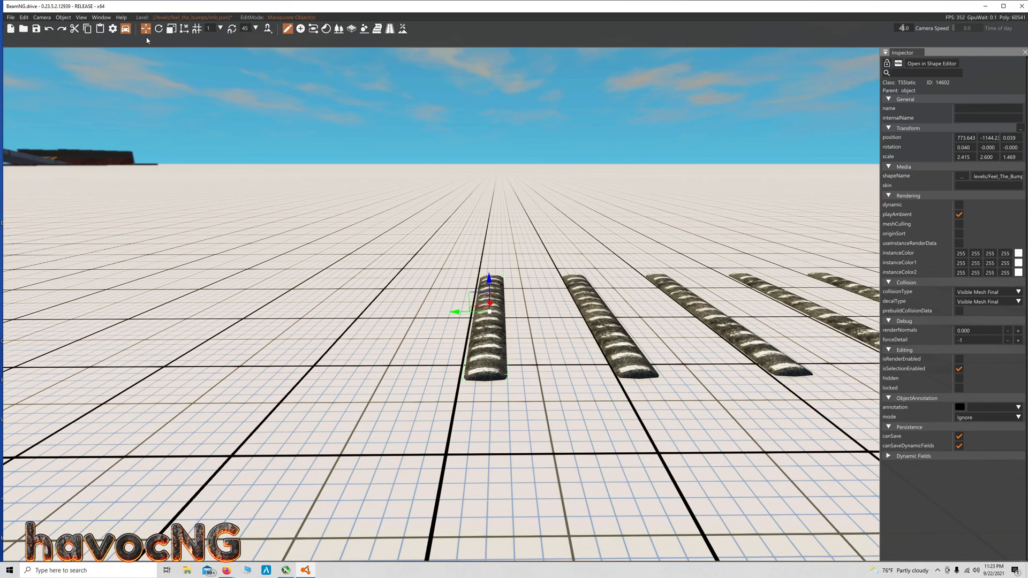
mouse_move(161, 31)
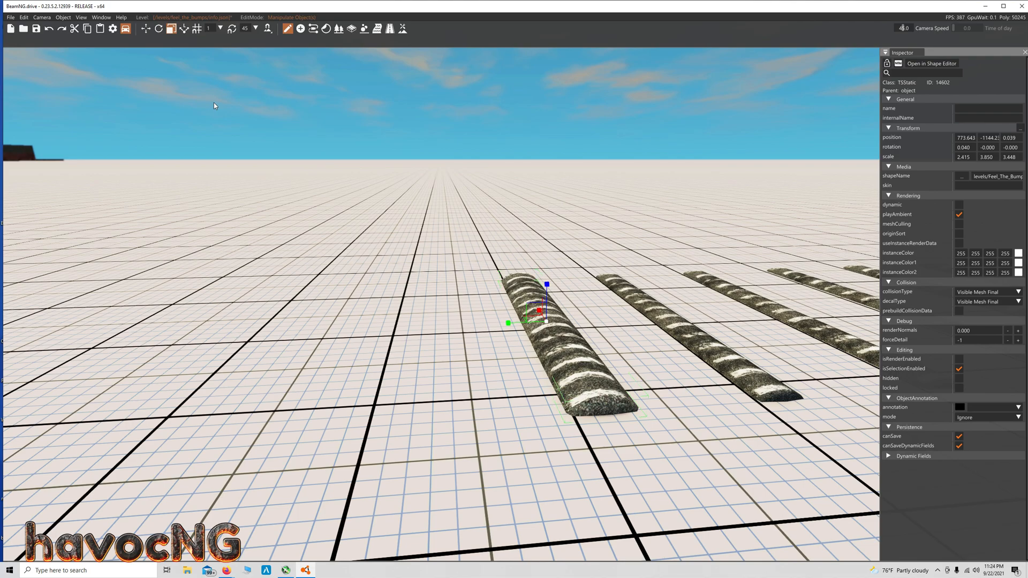
left_click_drag(531, 311, 488, 319)
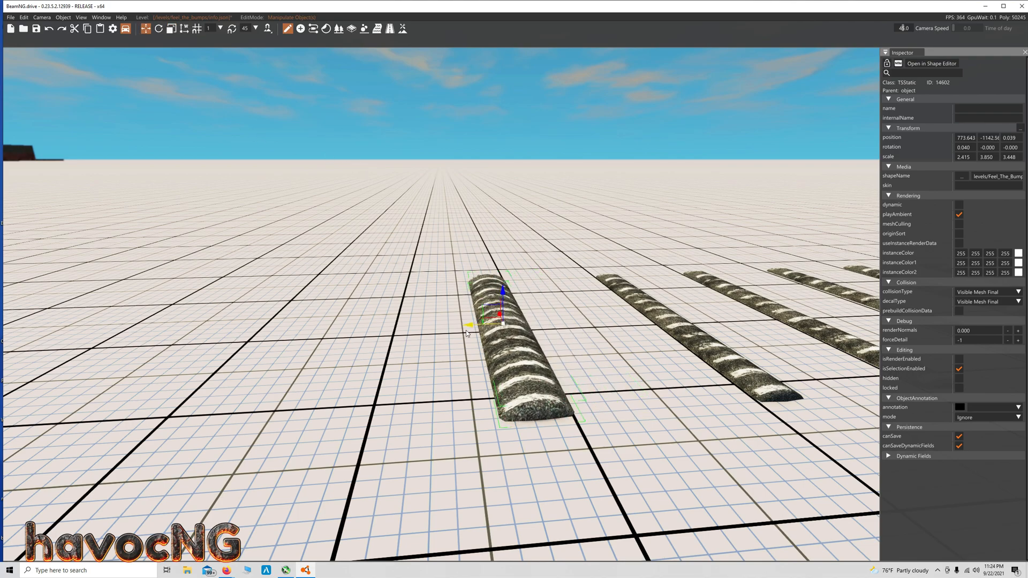